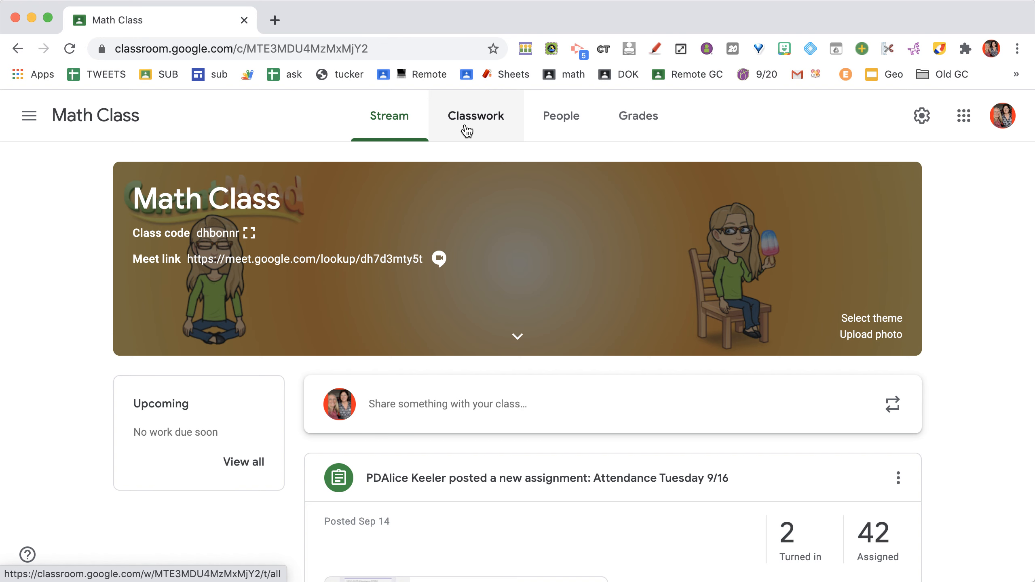
Go to Math Class classwork and show the Create menu of post types.
left_click(476, 115)
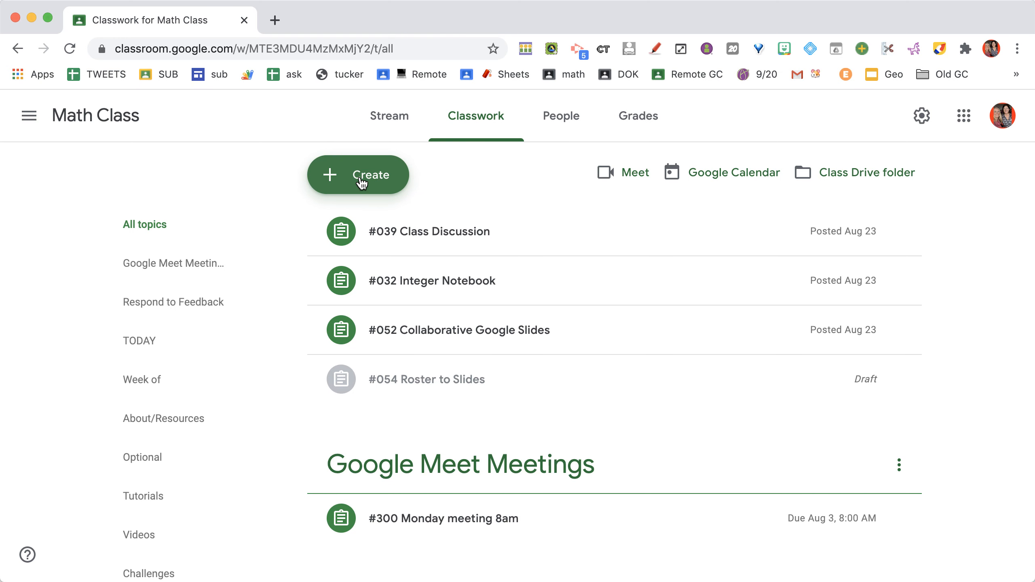
left_click(361, 179)
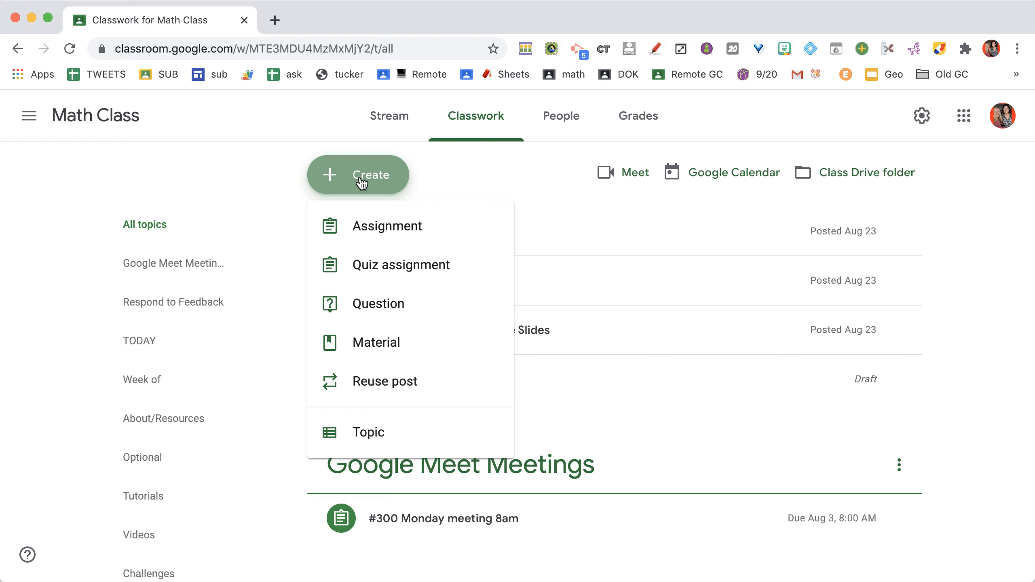
mouse_move(379, 237)
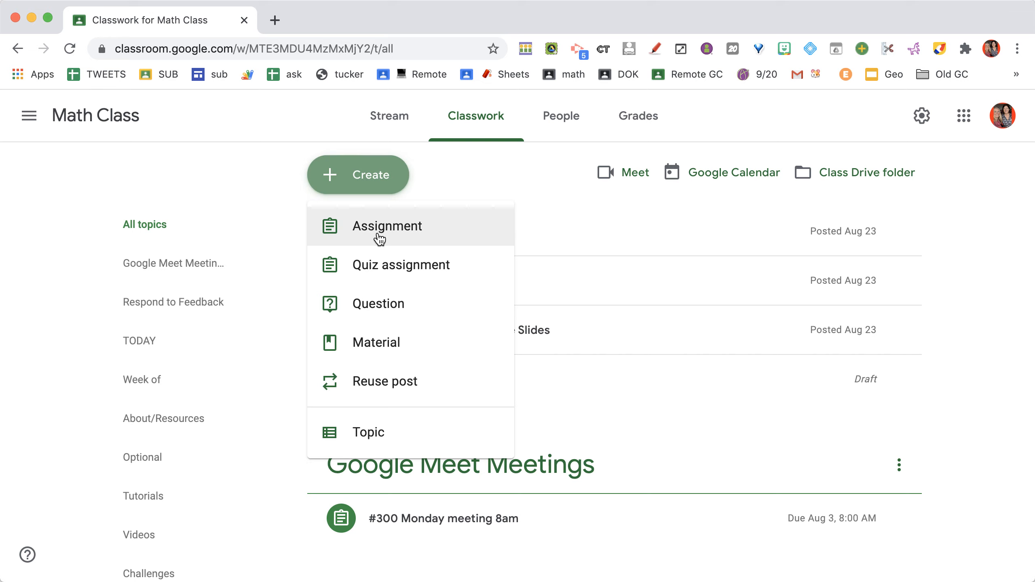
Start a new Assignment and title it '#002 Circles Activity'.
left_click(388, 227)
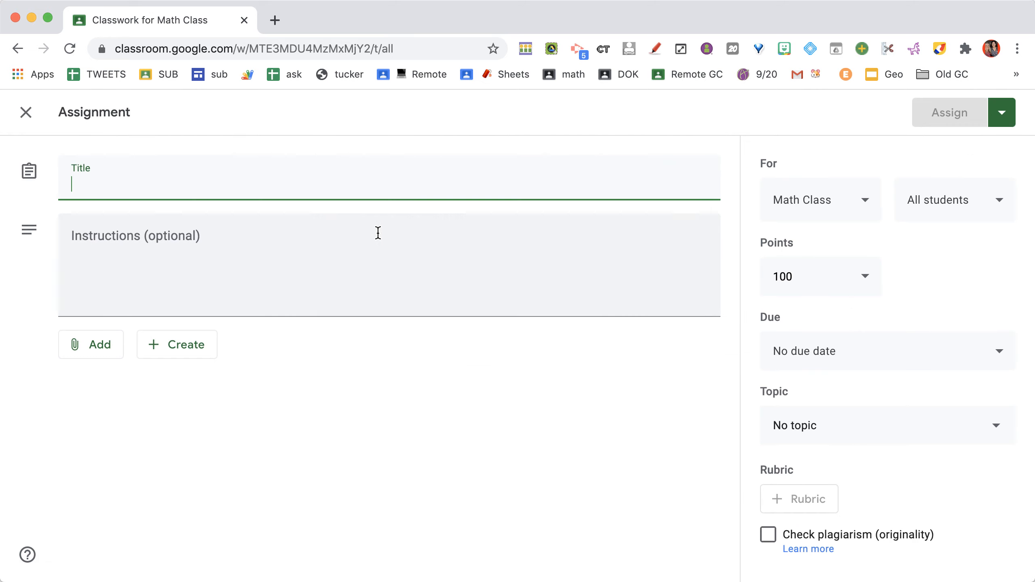
type("#002")
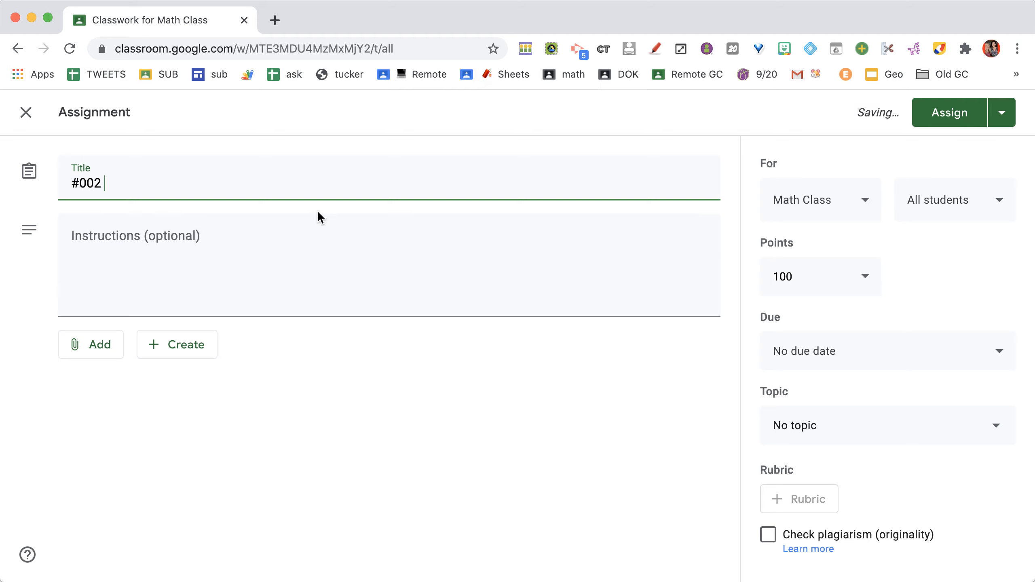
double_click(86, 183)
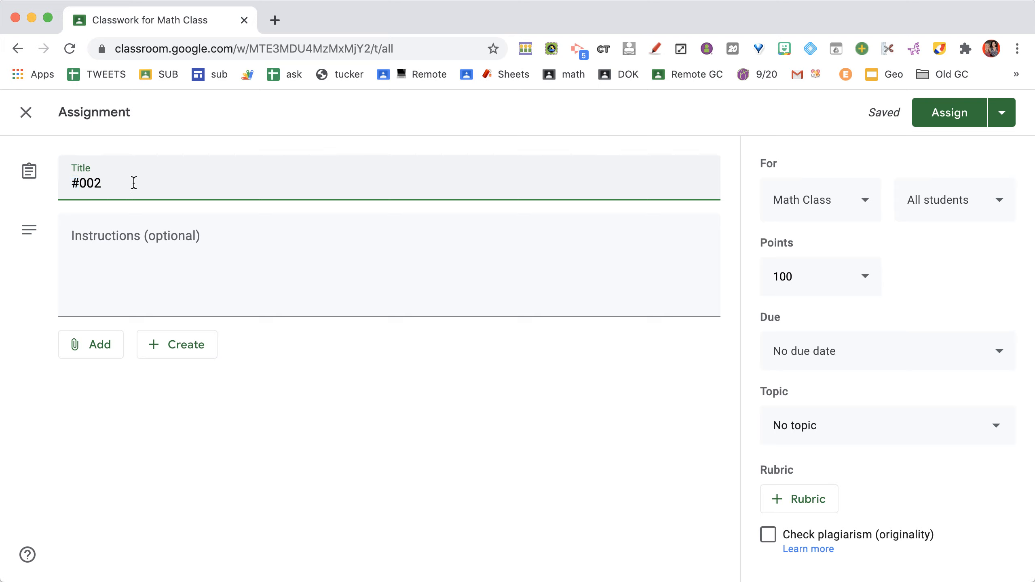
type("Circles")
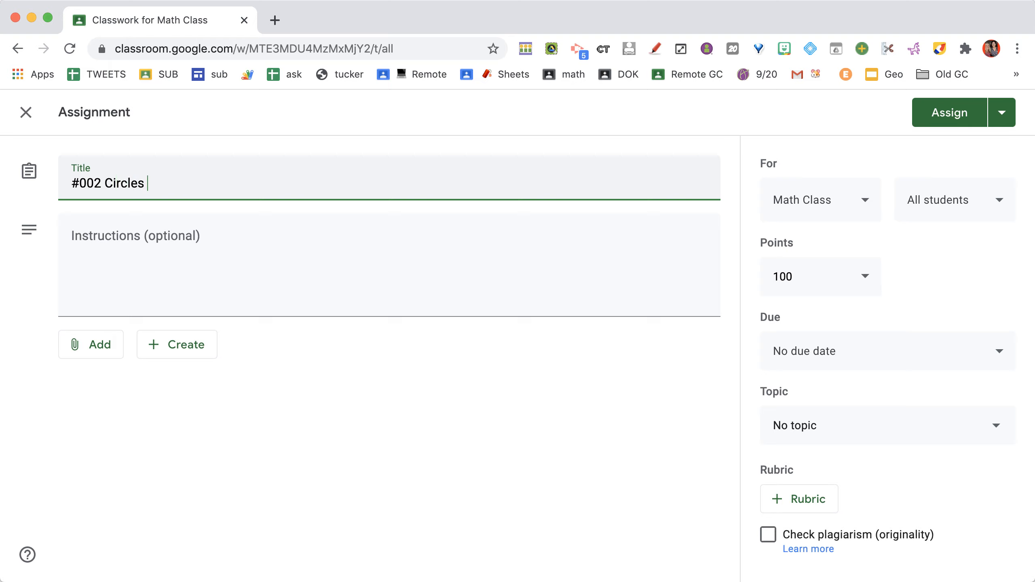
type("Activity")
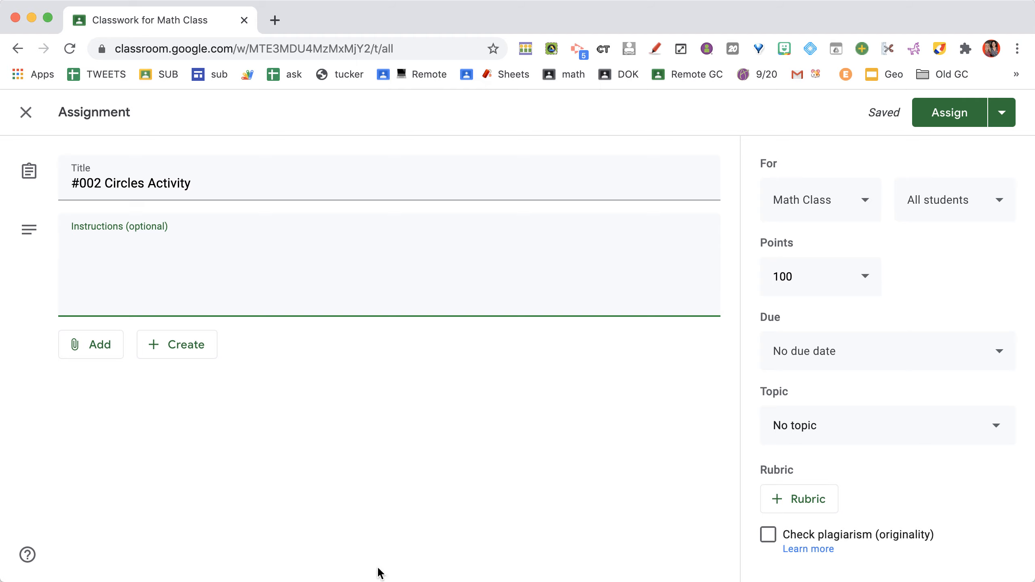
left_click(90, 345)
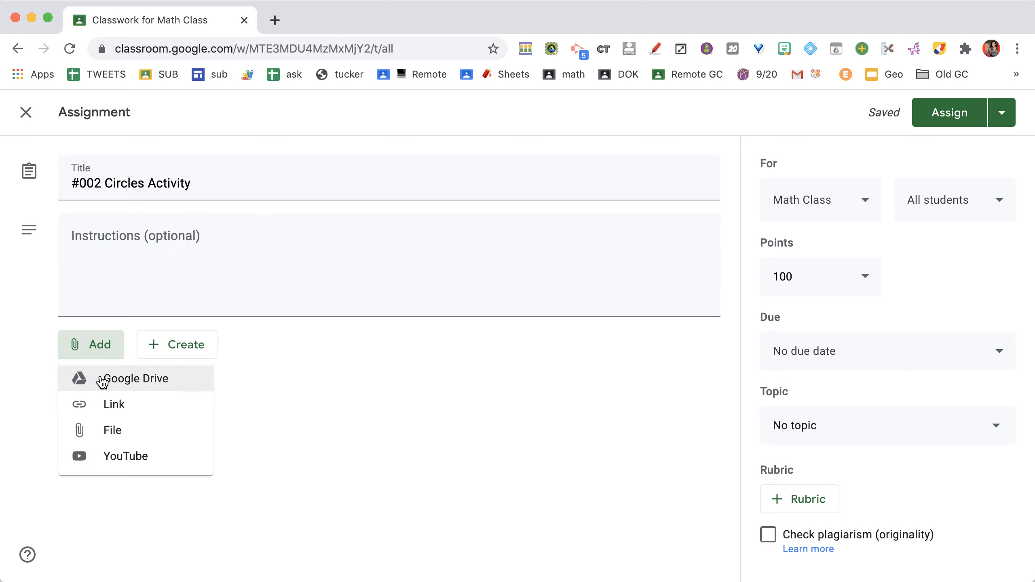
mouse_move(115, 414)
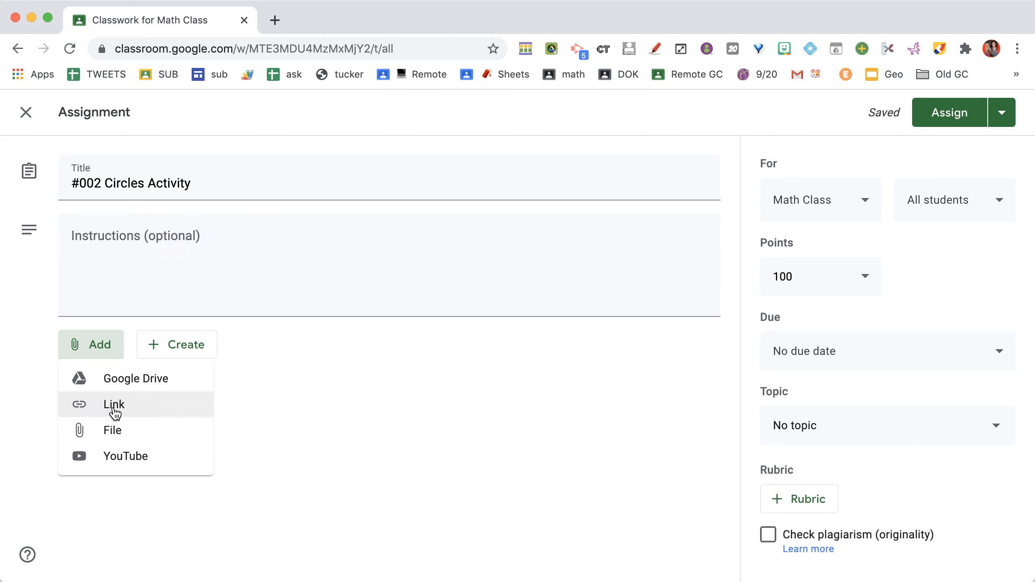
left_click(186, 345)
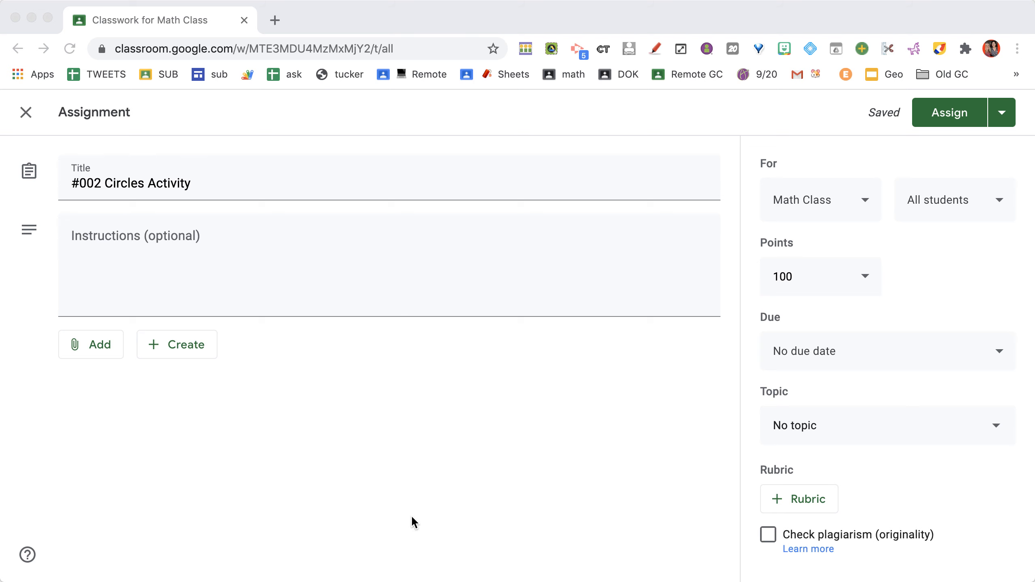
mouse_move(849, 207)
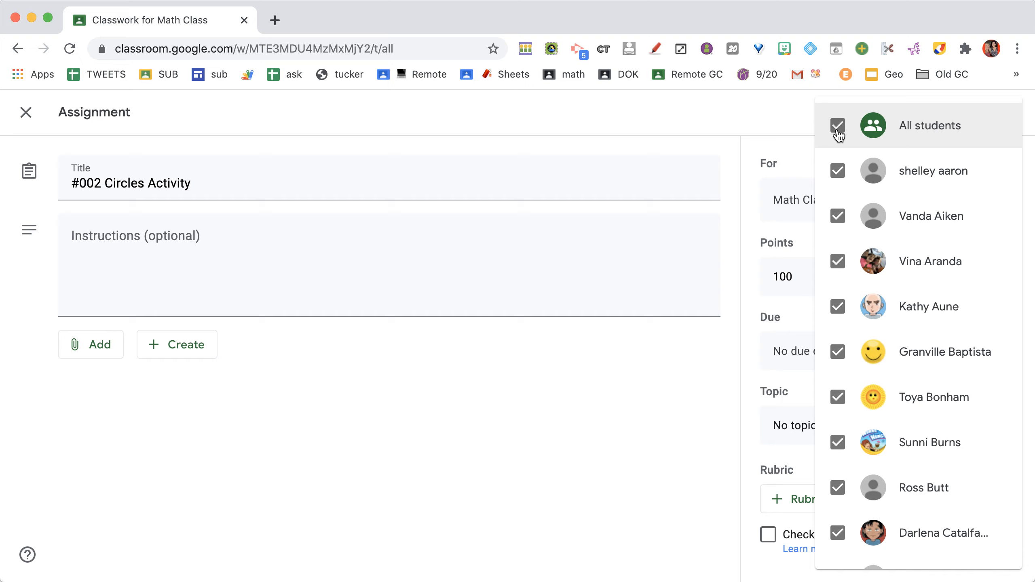
Assign the draft to three individual students instead of All students.
left_click(838, 126)
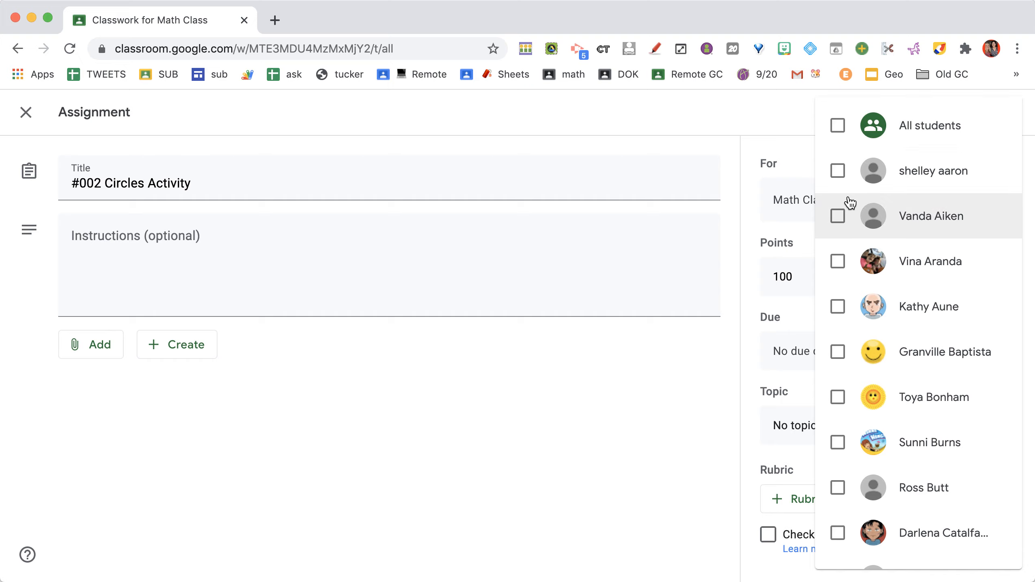
left_click(837, 306)
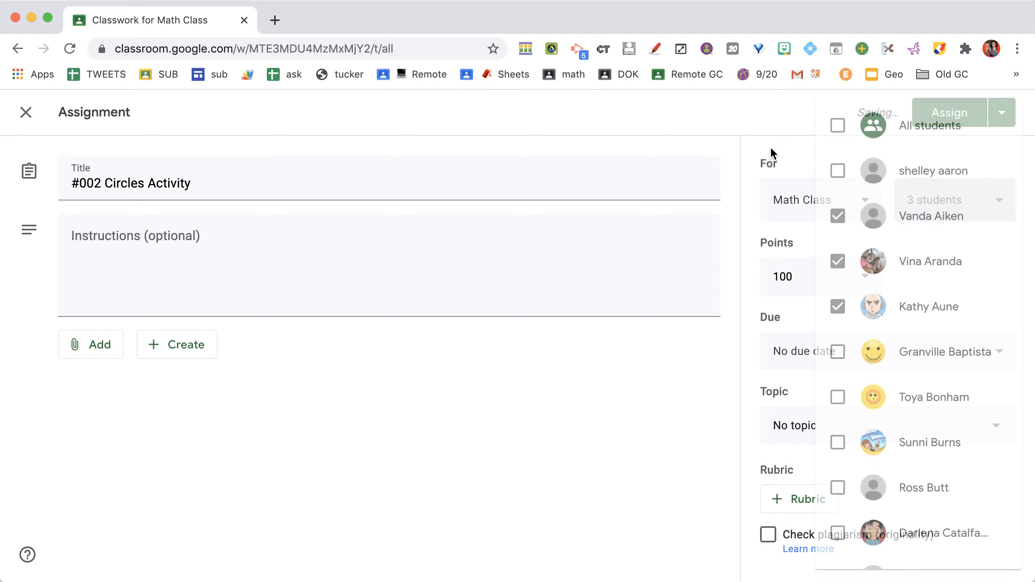
left_click(794, 277)
type("4")
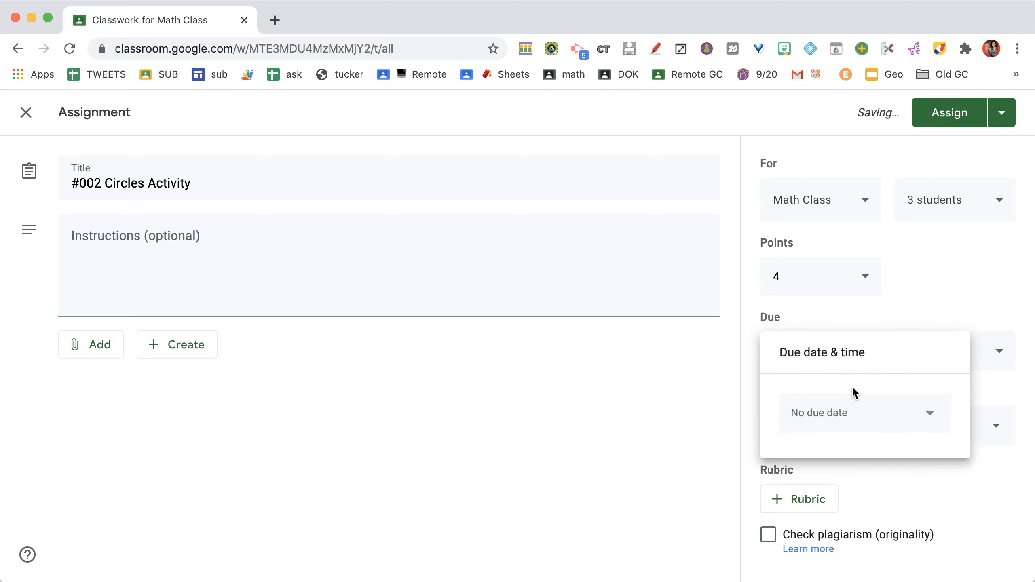
Set the due date to Sep 24, 4:00 PM and file the assignment under topic TODAY.
left_click(865, 412)
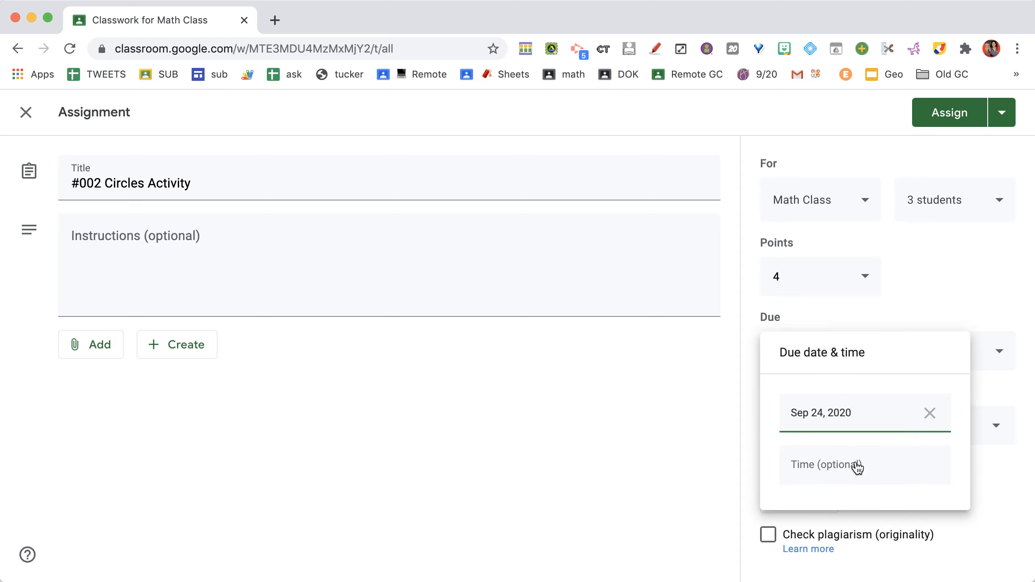
type("4")
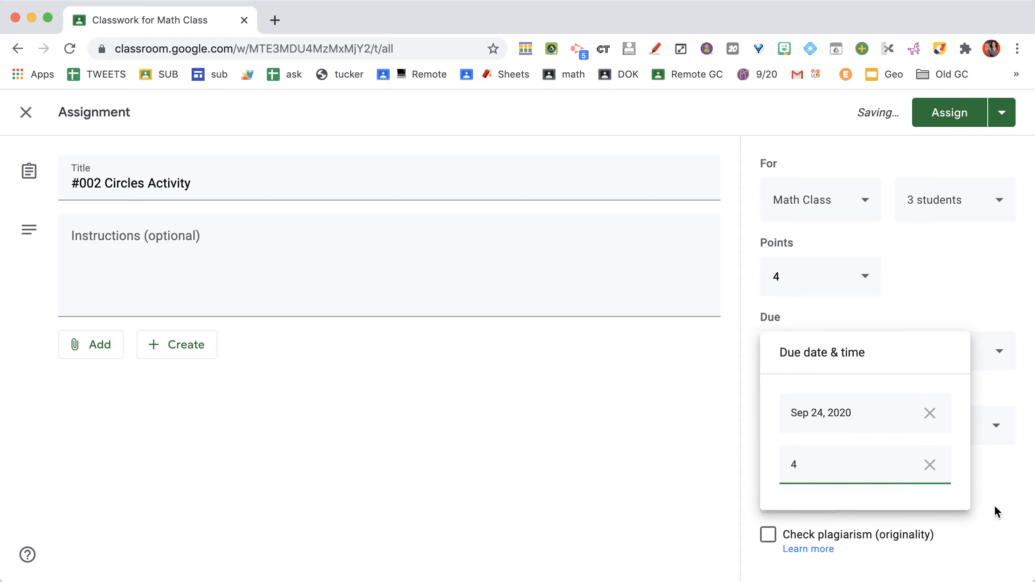
left_click(878, 353)
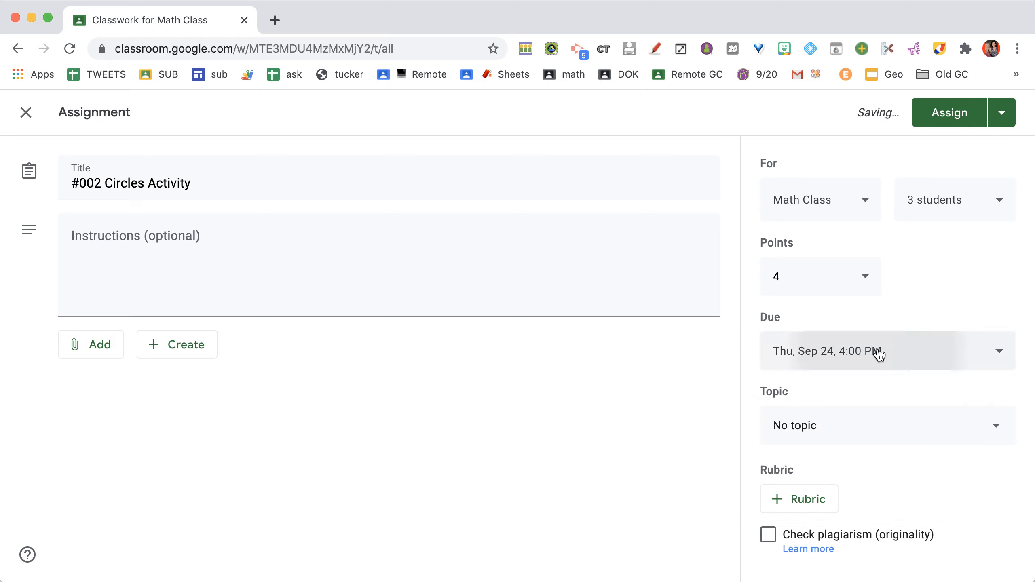
left_click(873, 351)
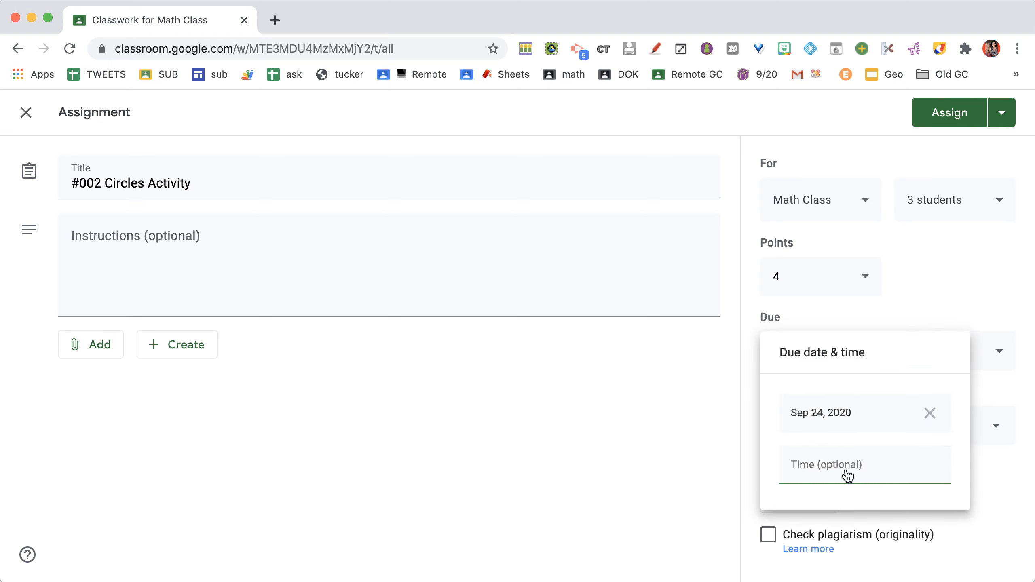
type("4")
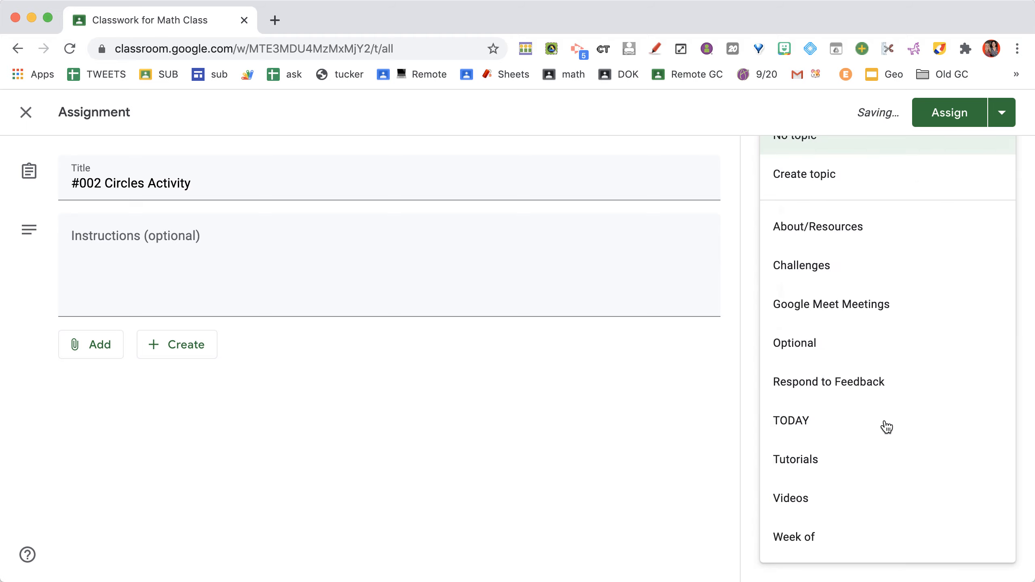
left_click(791, 420)
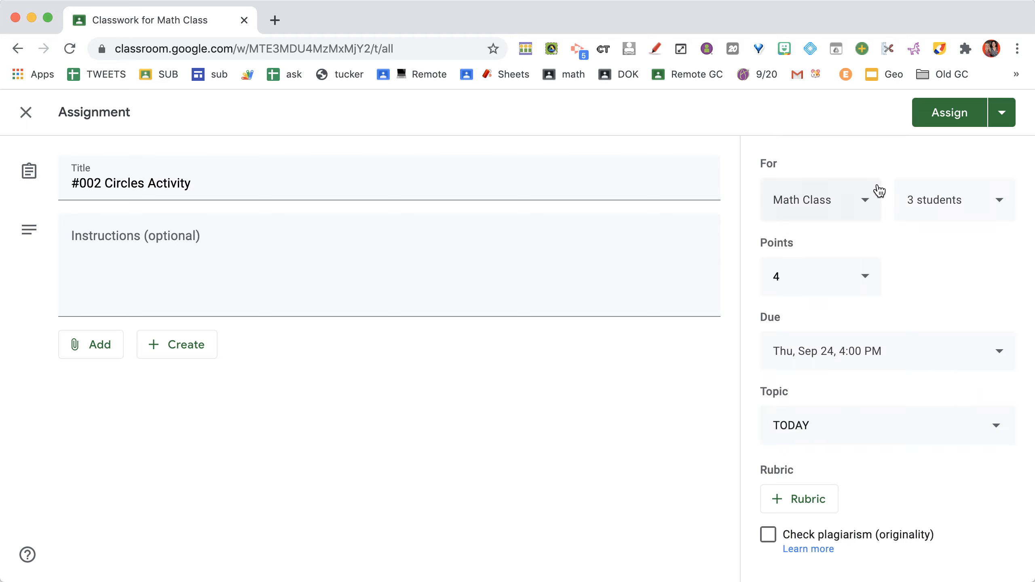